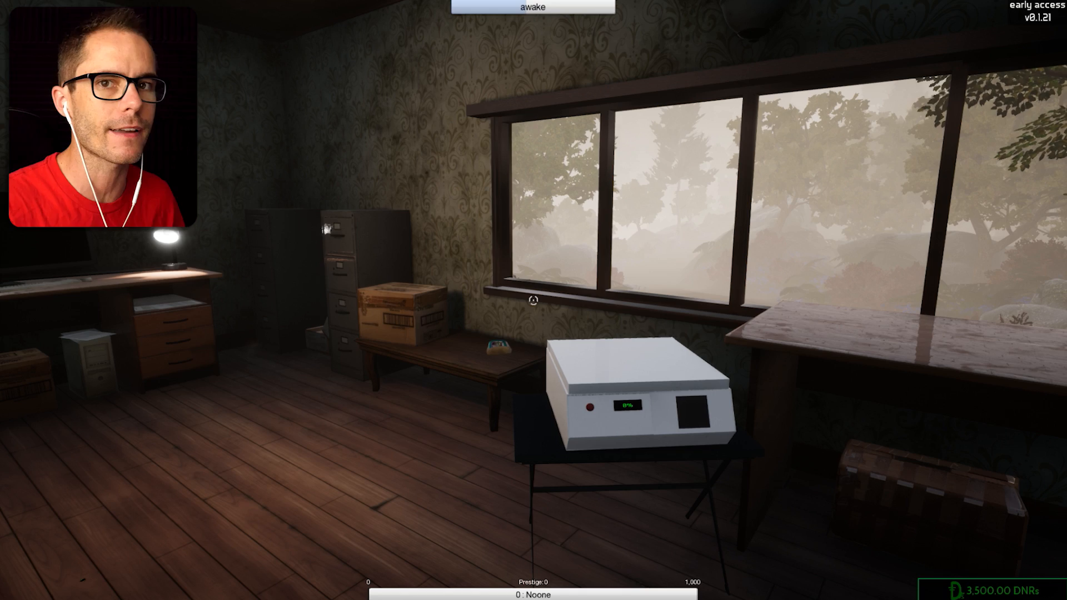
pyautogui.moveTo(534, 300)
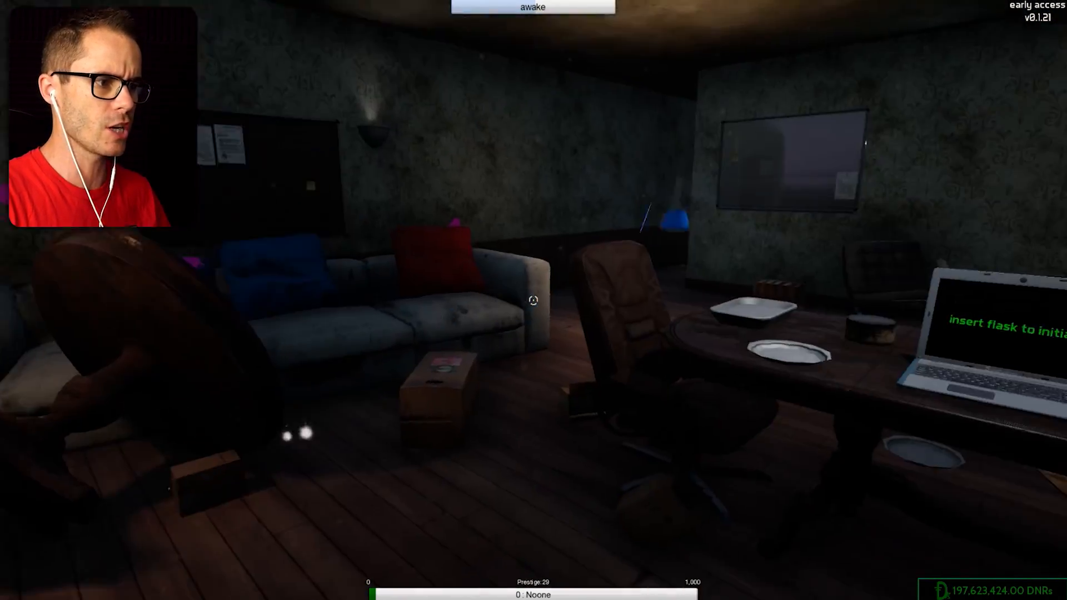
pyautogui.moveTo(534, 300)
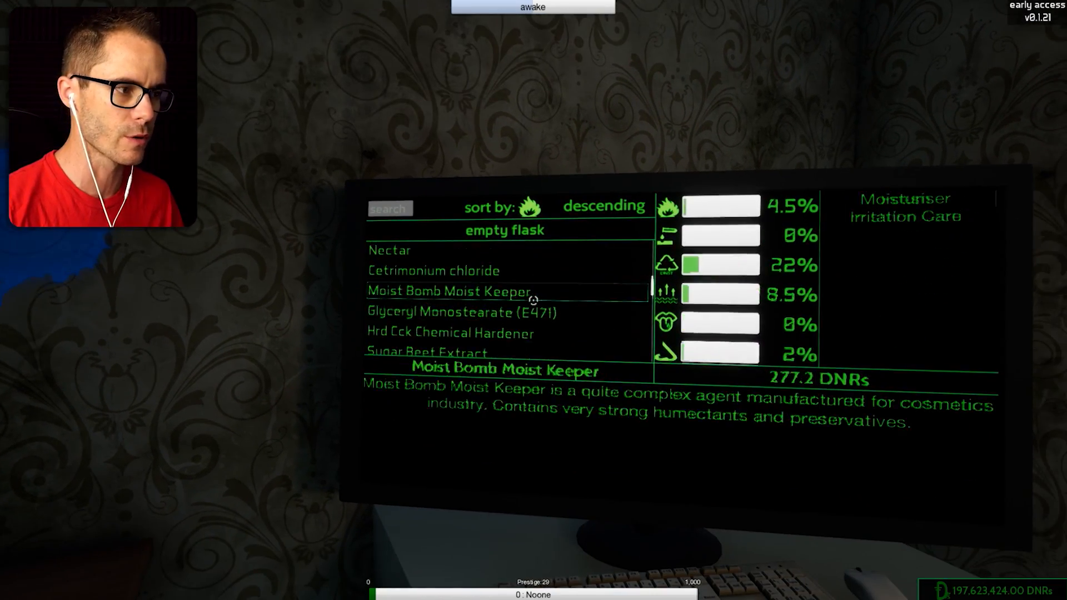
# - Buy flasks of Chlorine, Sulfuric Acid and Ammonia from the shop and confirm the purchase
pyautogui.click(415, 298)
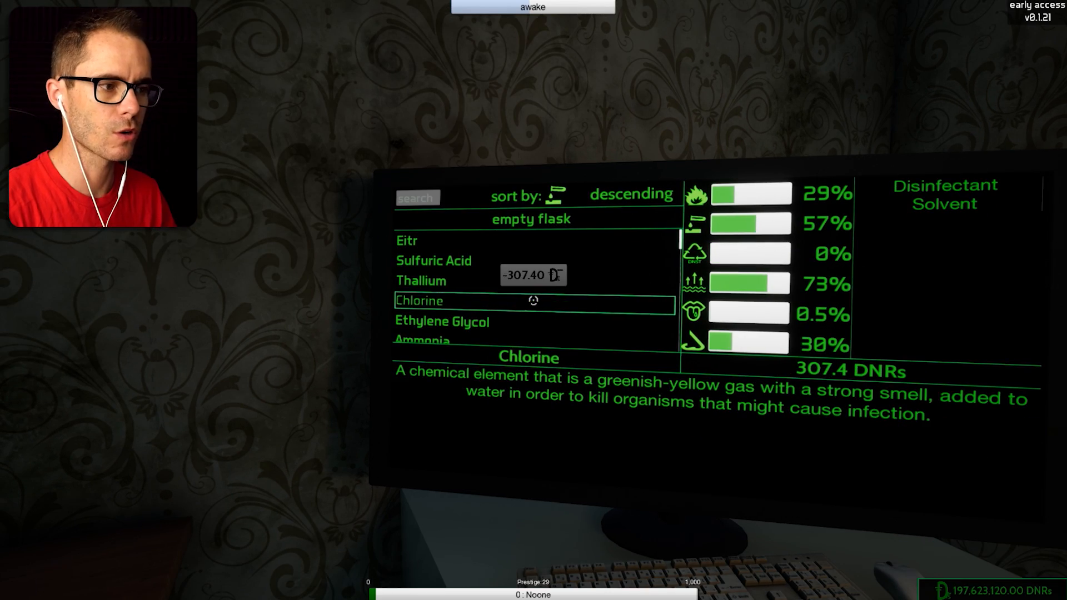
pyautogui.click(420, 280)
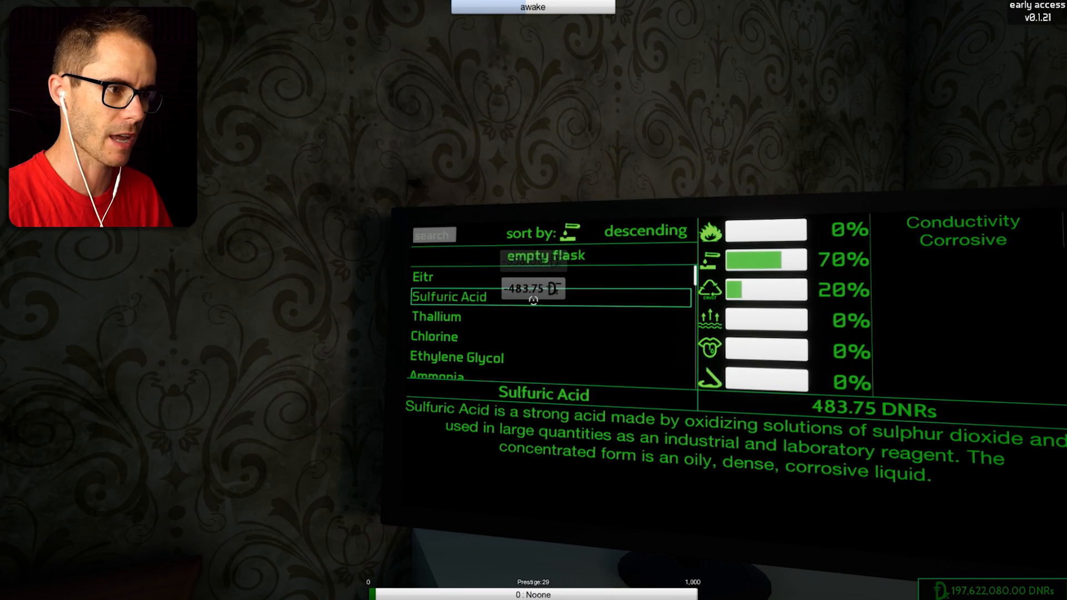
pyautogui.click(442, 308)
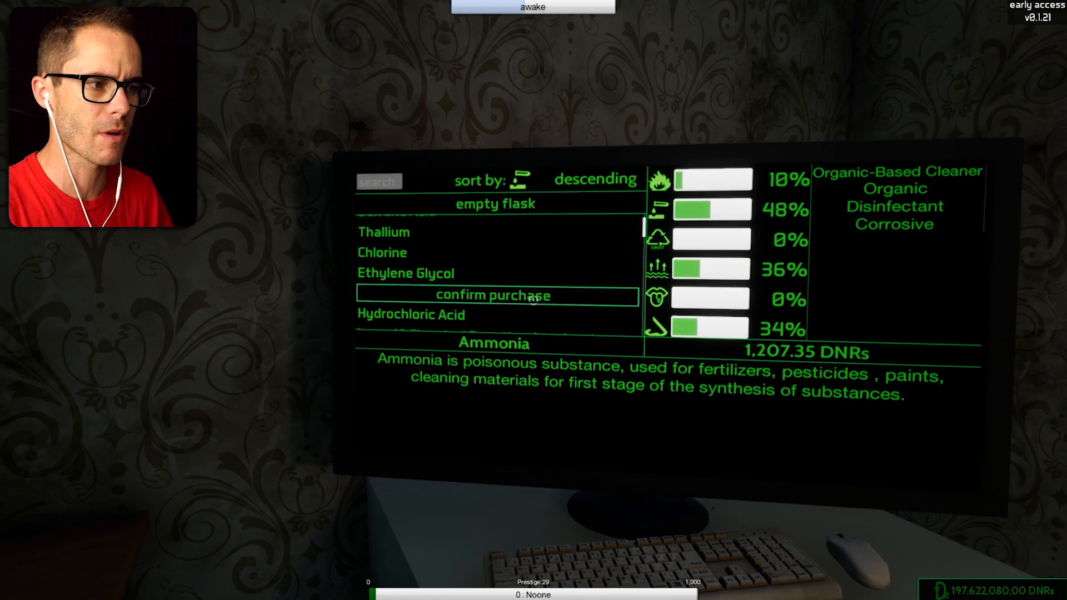
pyautogui.click(496, 296)
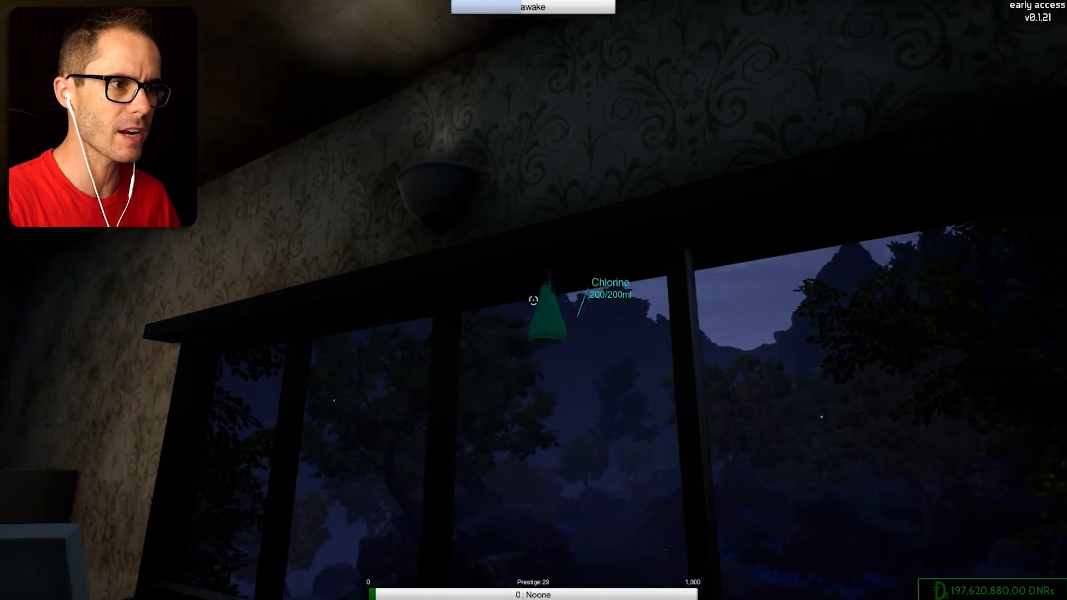
pyautogui.moveTo(534, 300)
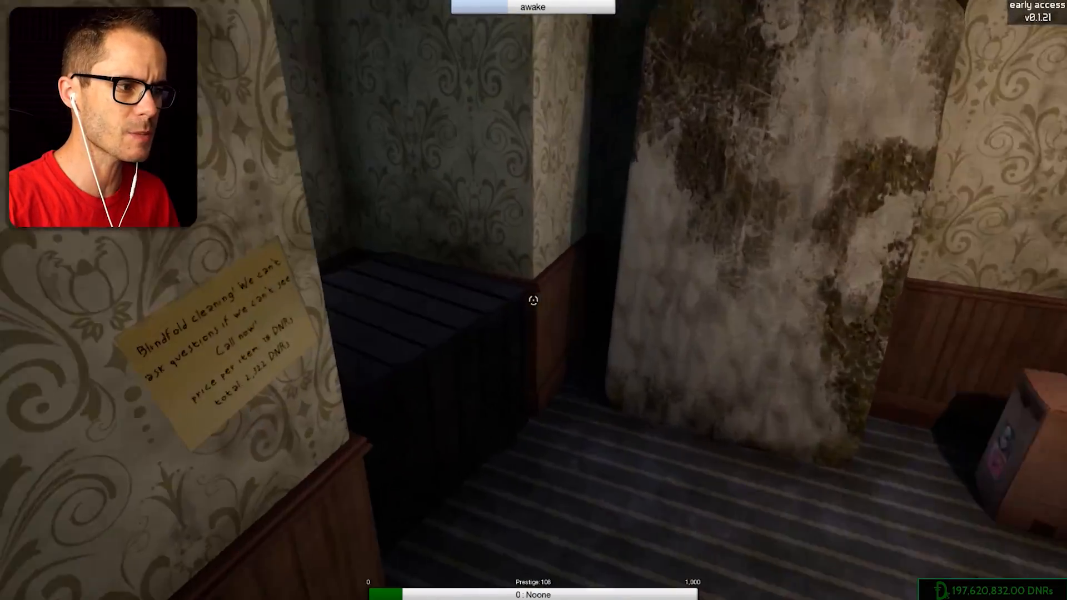
pyautogui.moveTo(534, 301)
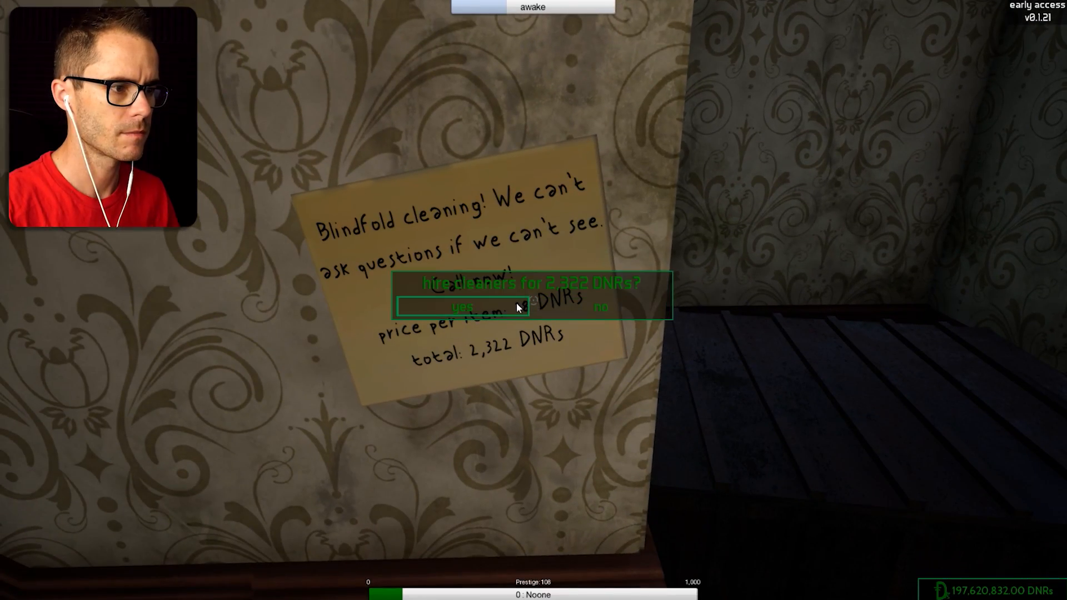
# - Answer yes on the stairwell Blindfold cleaning note to hire the cleaners for 2,322 DNRs
pyautogui.click(462, 306)
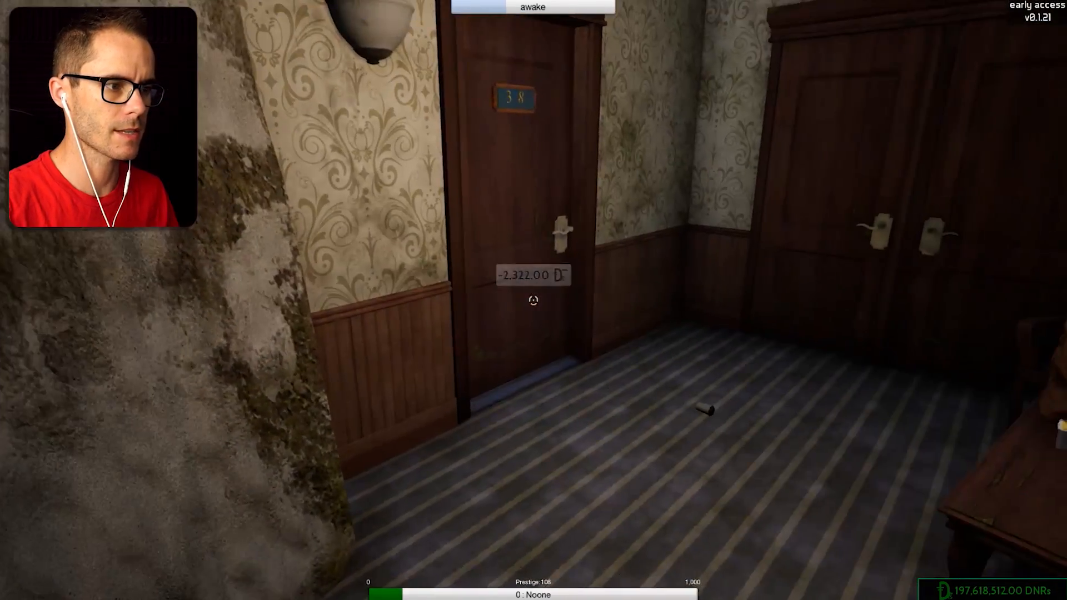
pyautogui.moveTo(534, 299)
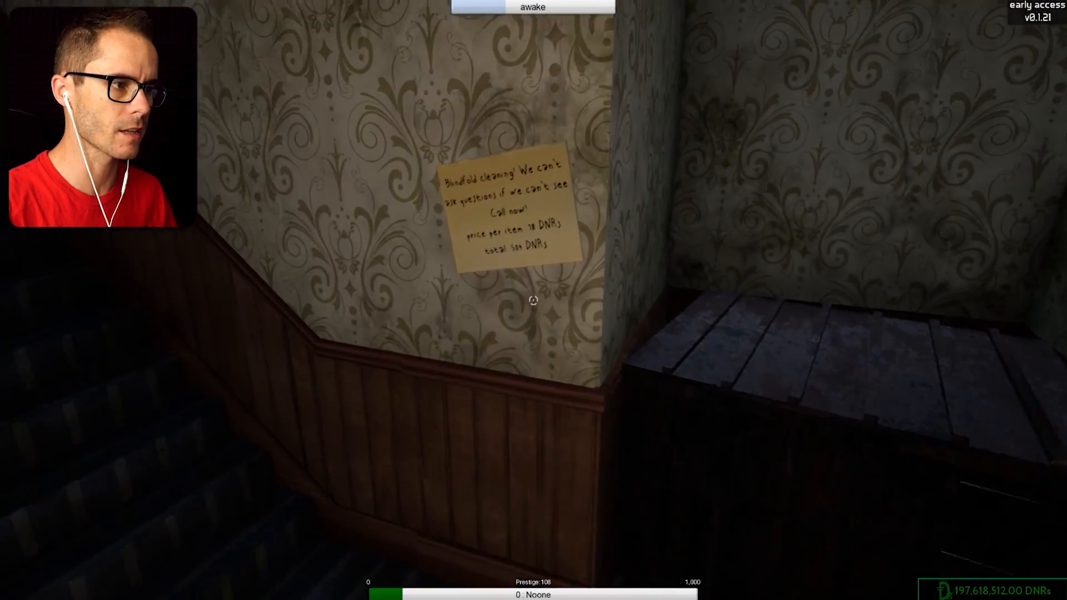
pyautogui.moveTo(533, 300)
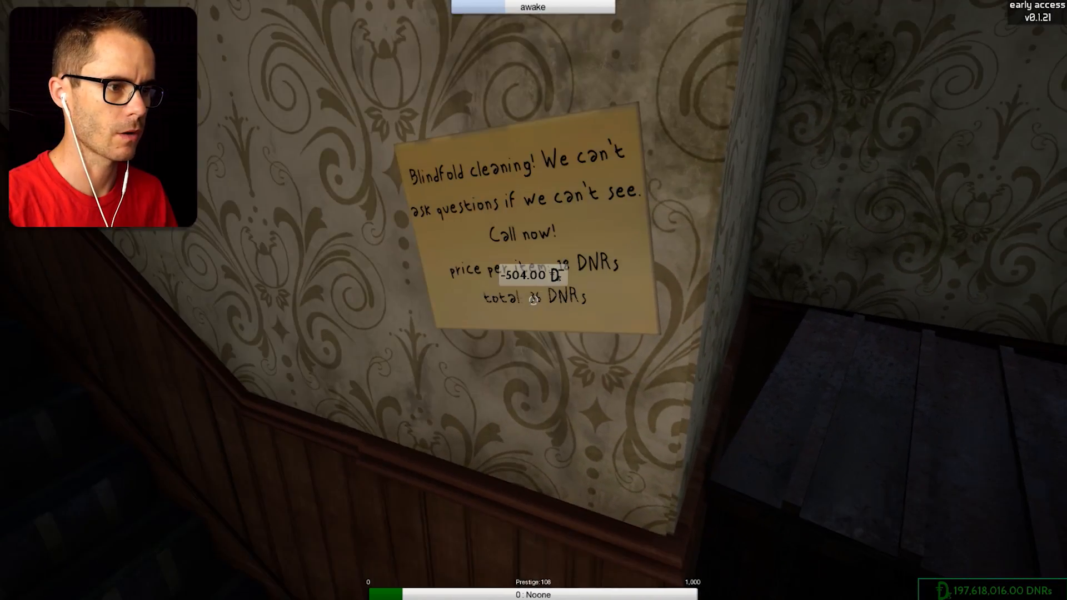
pyautogui.moveTo(533, 300)
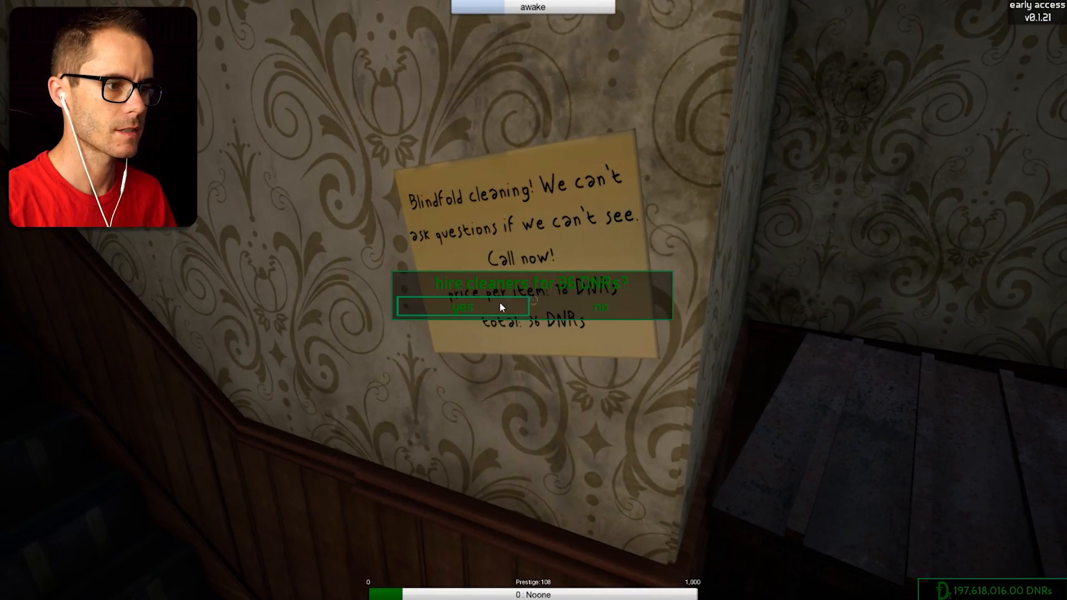
pyautogui.click(464, 306)
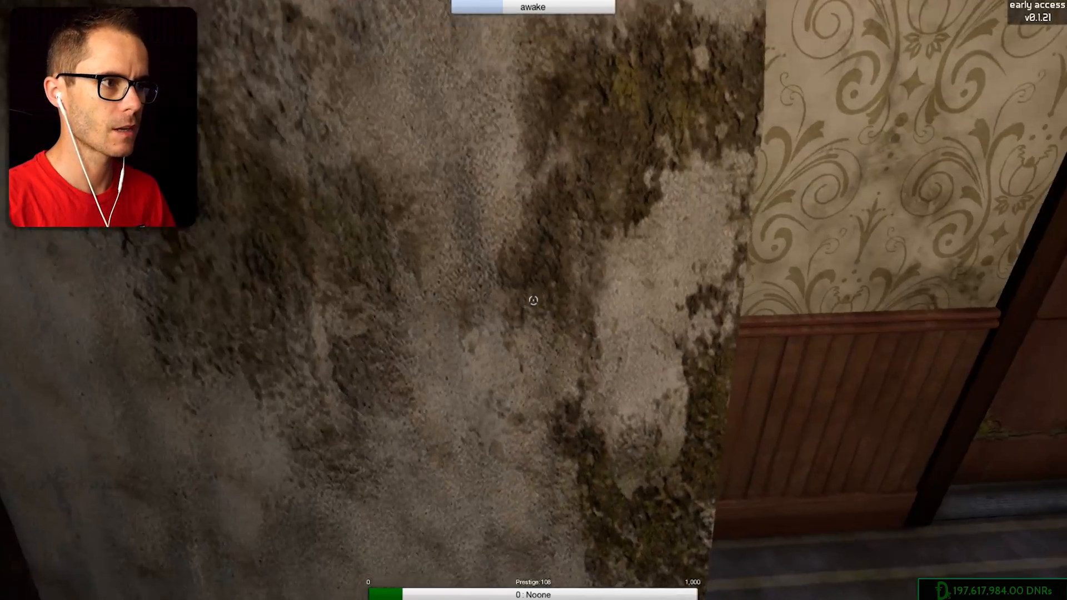
pyautogui.moveTo(533, 300)
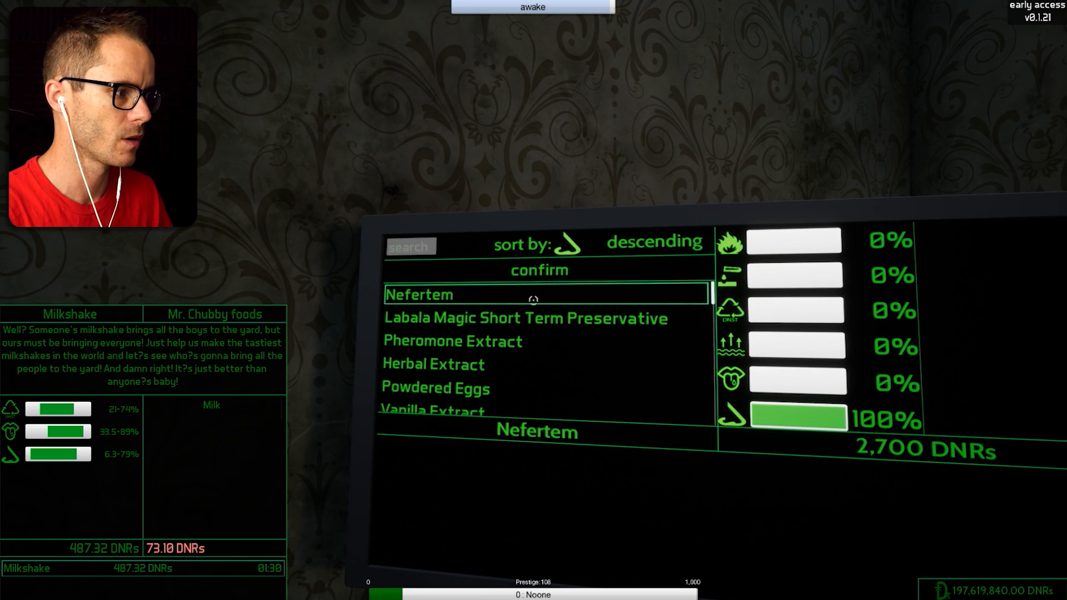
# - Pick Nefertem from the sorted ingredient list for the Milkshake formula
pyautogui.click(524, 318)
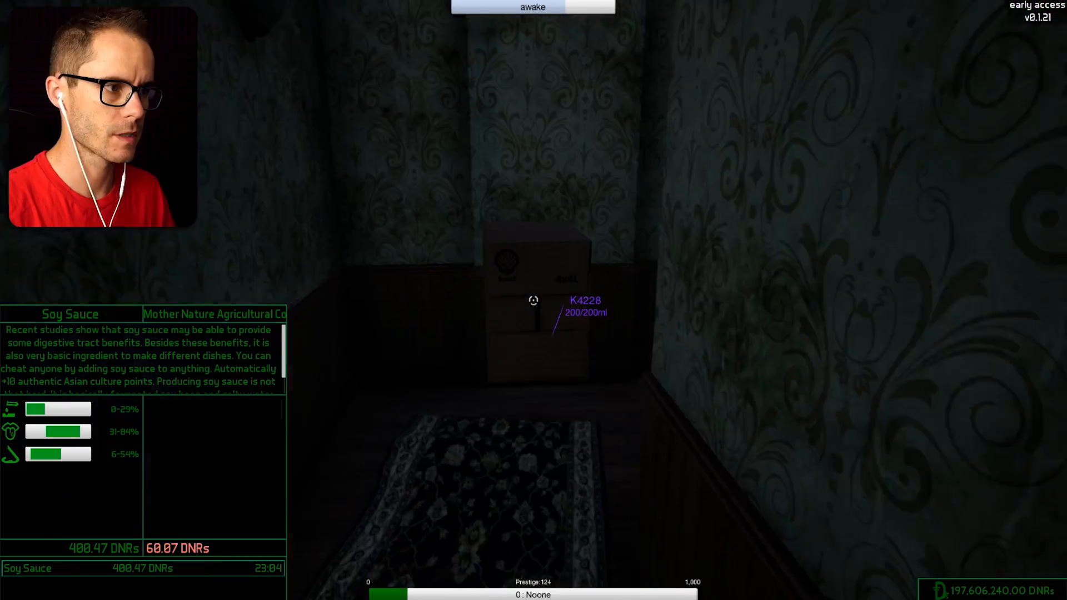
pyautogui.moveTo(533, 300)
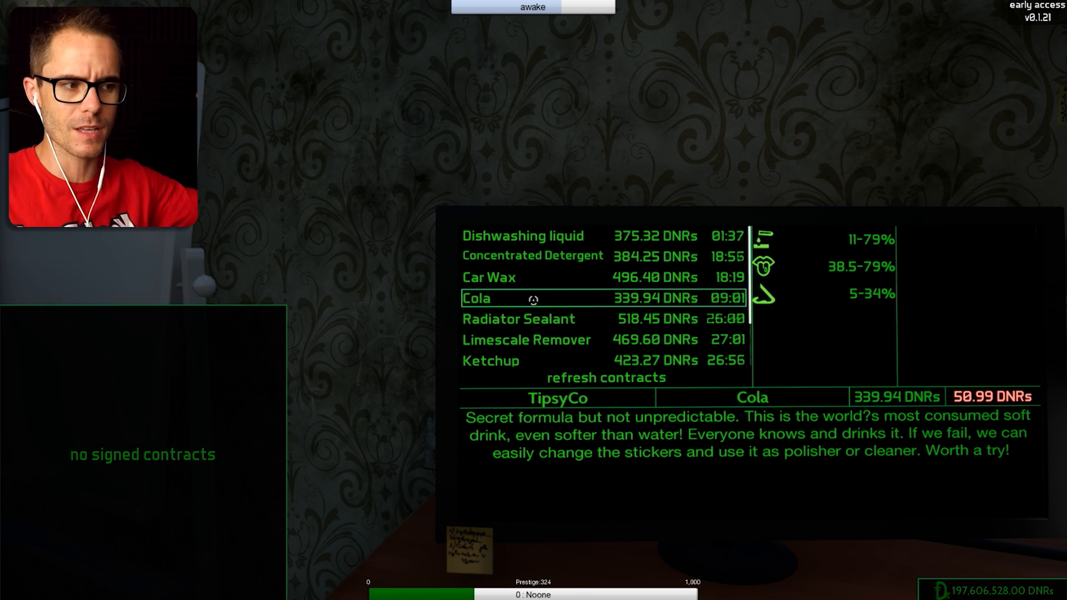
# - Read the description and payout of TipsyCo's Cola contract on the board
pyautogui.click(513, 301)
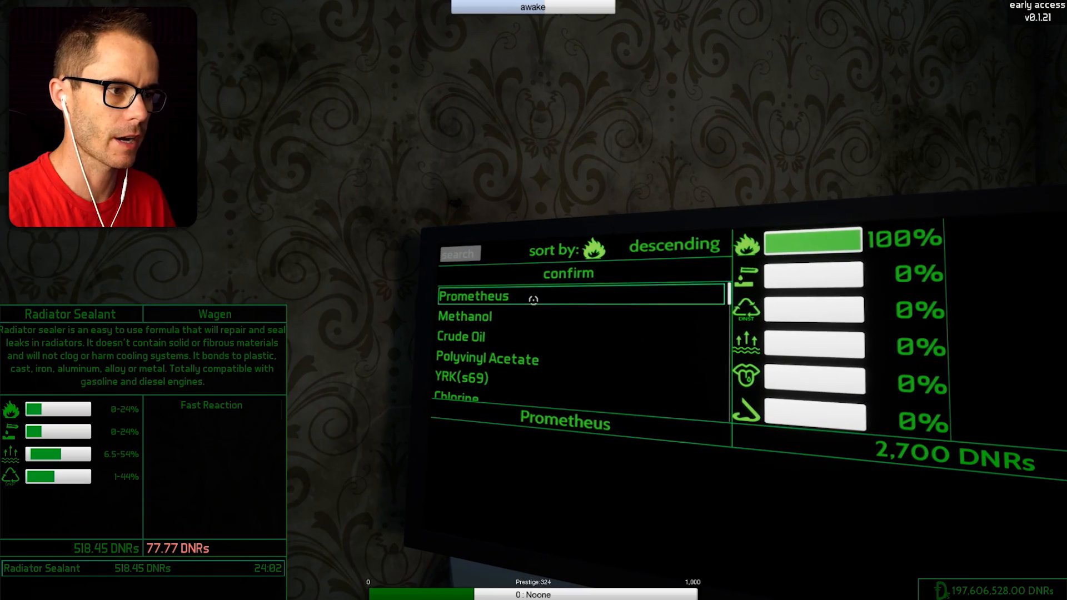
# - Buy Prometheus for the Radiator Sealant mix, then select Eitr as the next ingredient
pyautogui.click(568, 274)
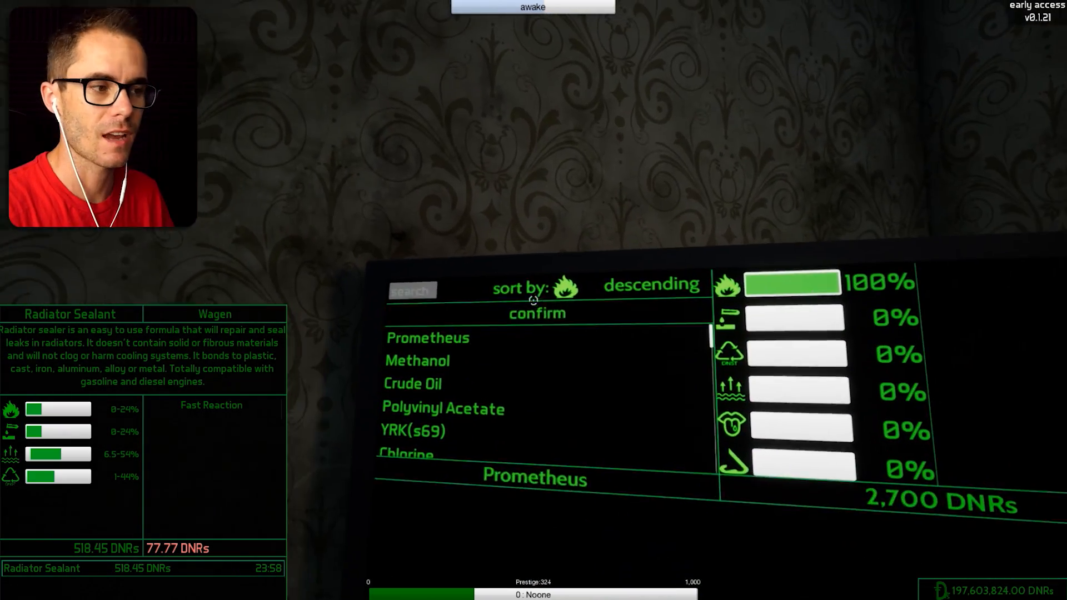
pyautogui.click(538, 314)
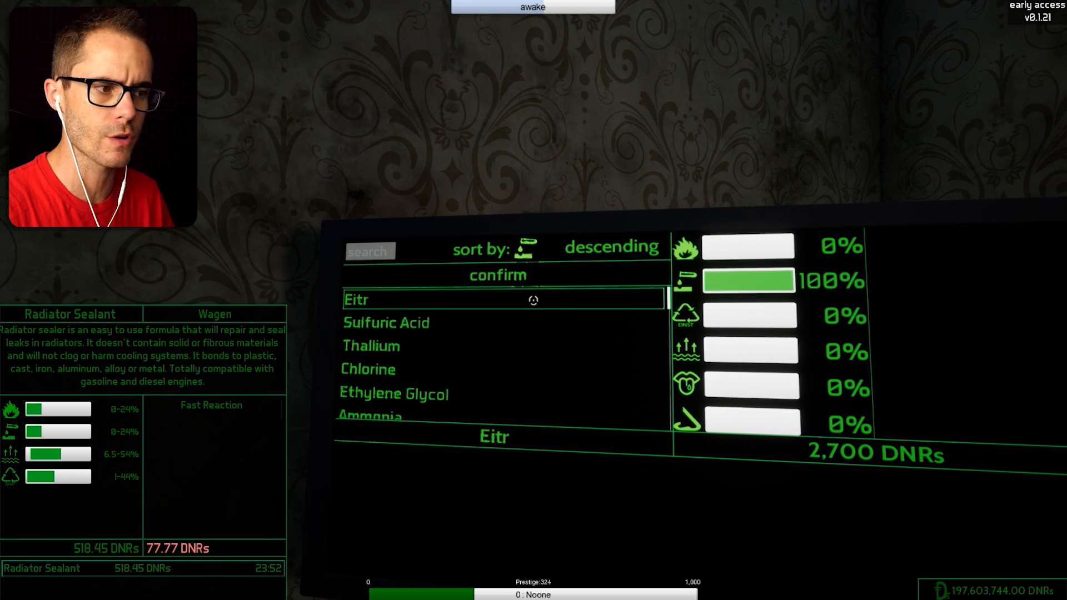
pyautogui.click(498, 275)
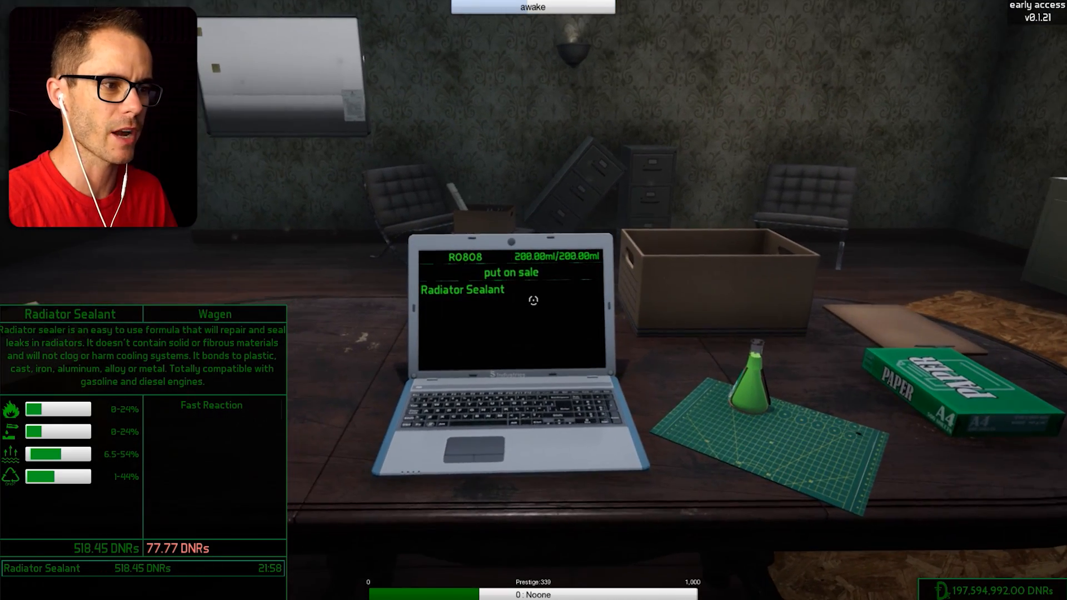
# - Put flask RO808 on sale under the Radiator Sealant contract
pyautogui.click(463, 289)
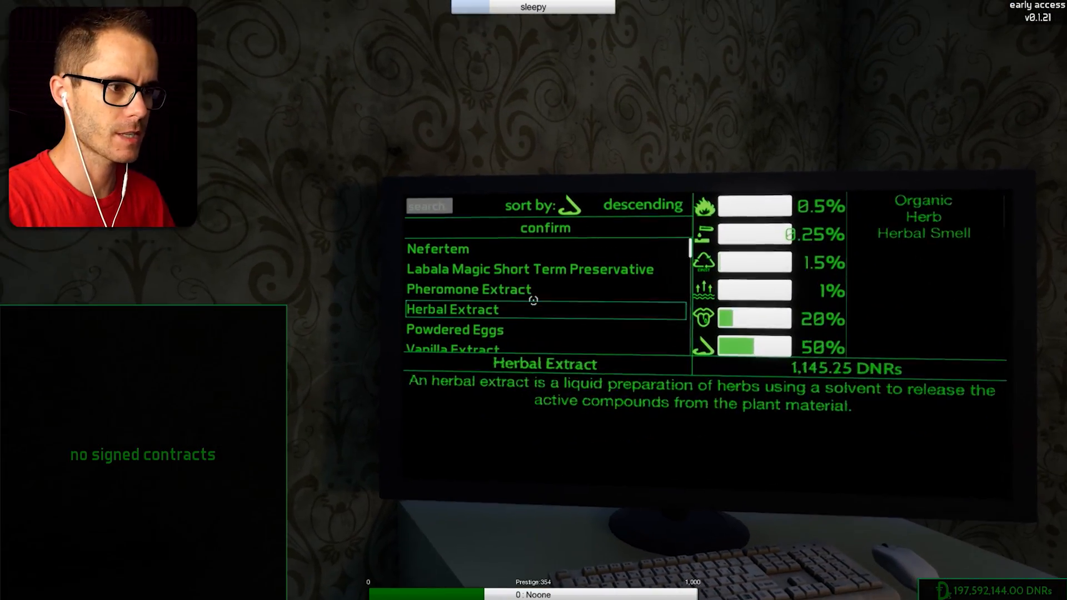
# - Choose Herbal Extract (1,145.25 DNRs) from the chemicals sorted by smell
pyautogui.click(468, 289)
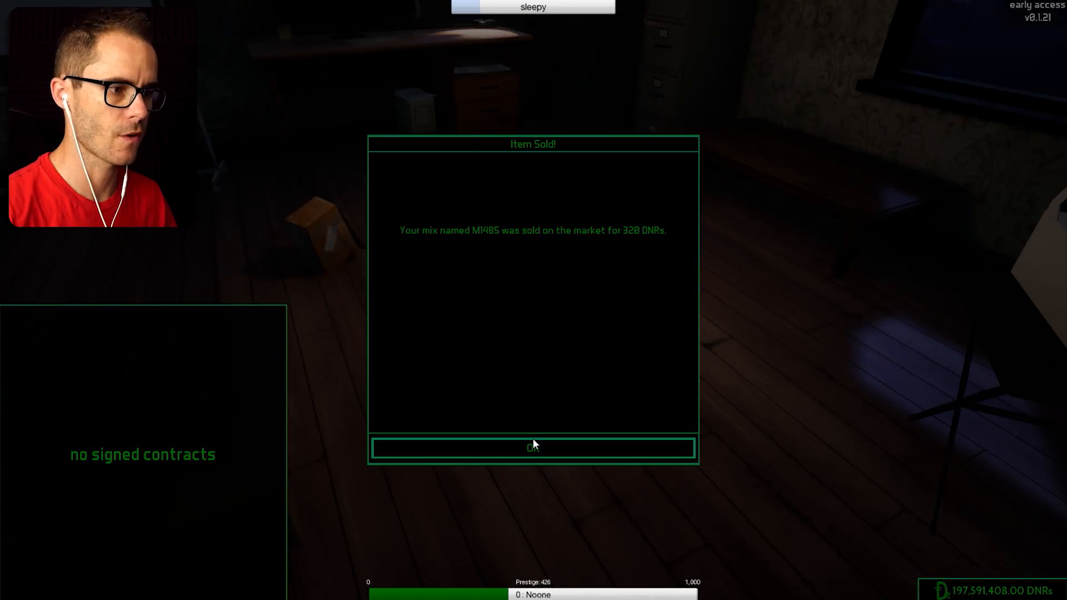
# - Dismiss the 'Item Sold!' notice for mix M1465 sold at 328 DNRs
pyautogui.click(533, 448)
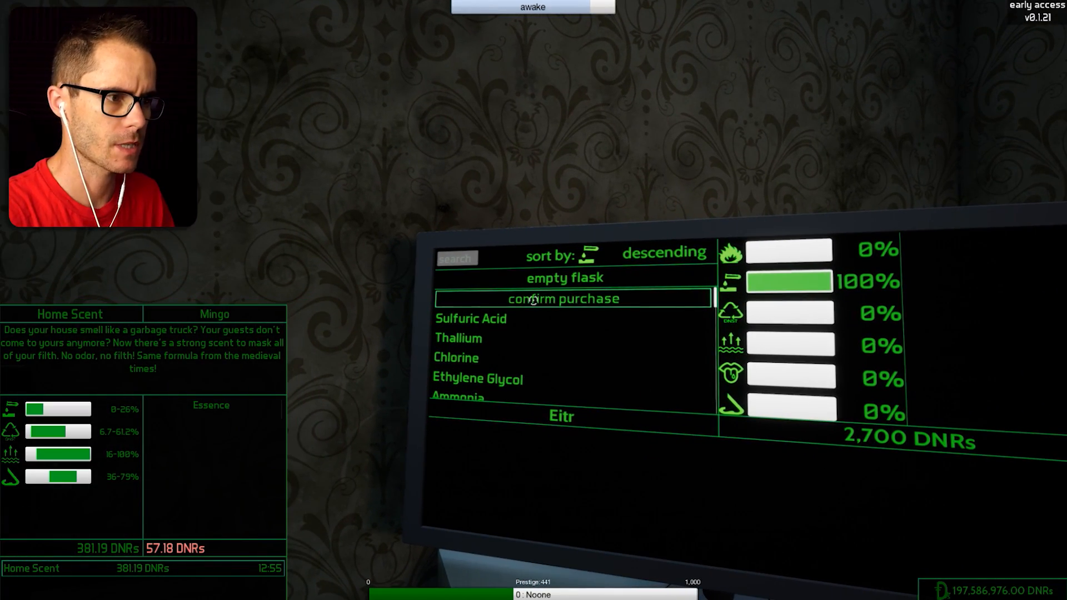
# - Purchase Eitr and Diaperium for the Home Scent mix
pyautogui.click(563, 298)
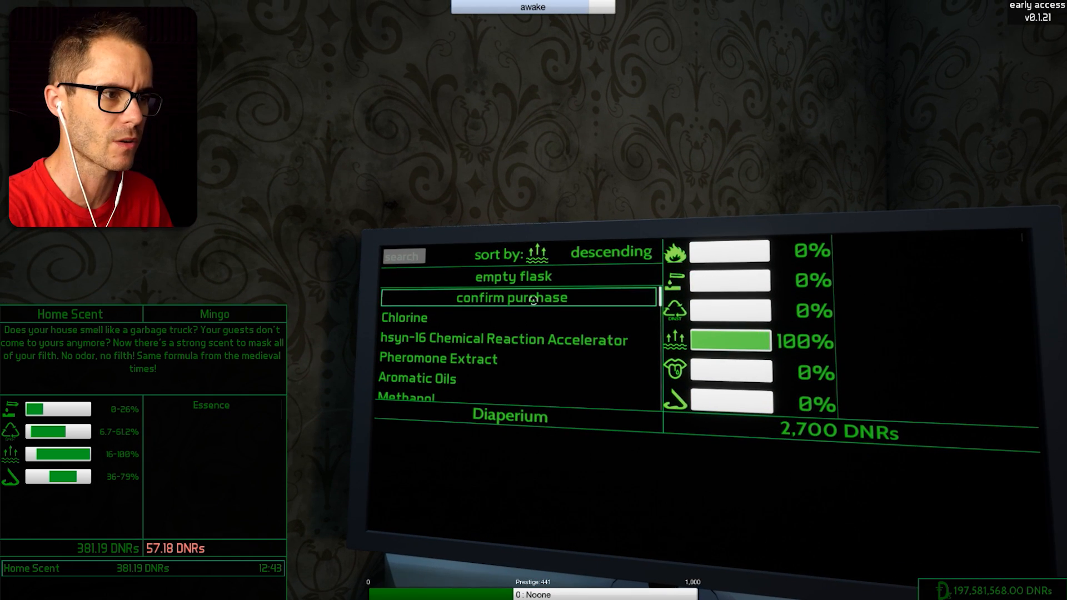
pyautogui.click(517, 298)
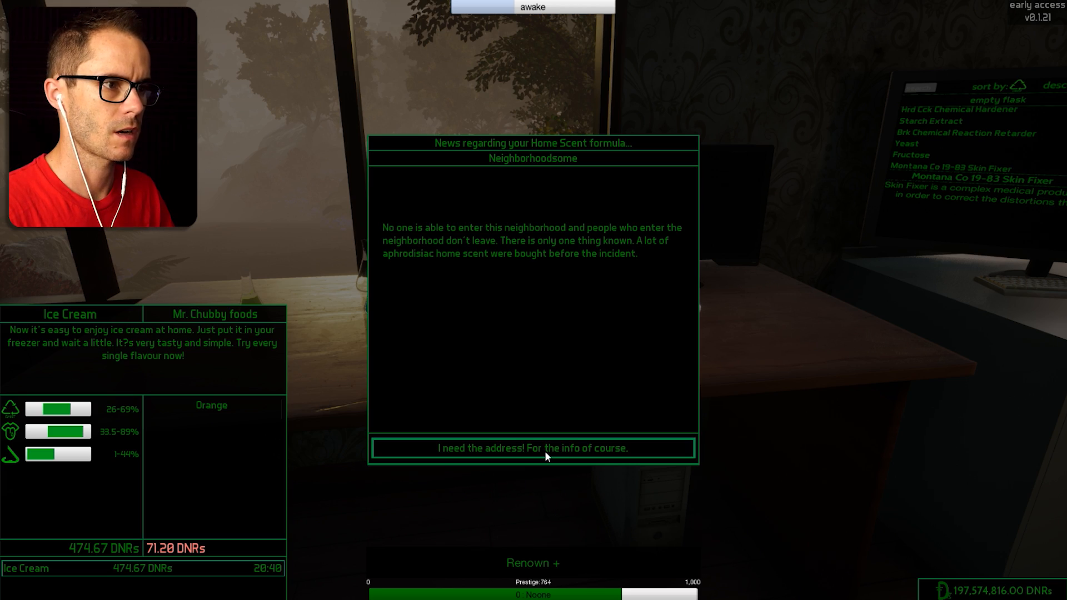
# - Close the Home Scent news popup and return to the lab bench for the Ice Cream contract
pyautogui.click(533, 448)
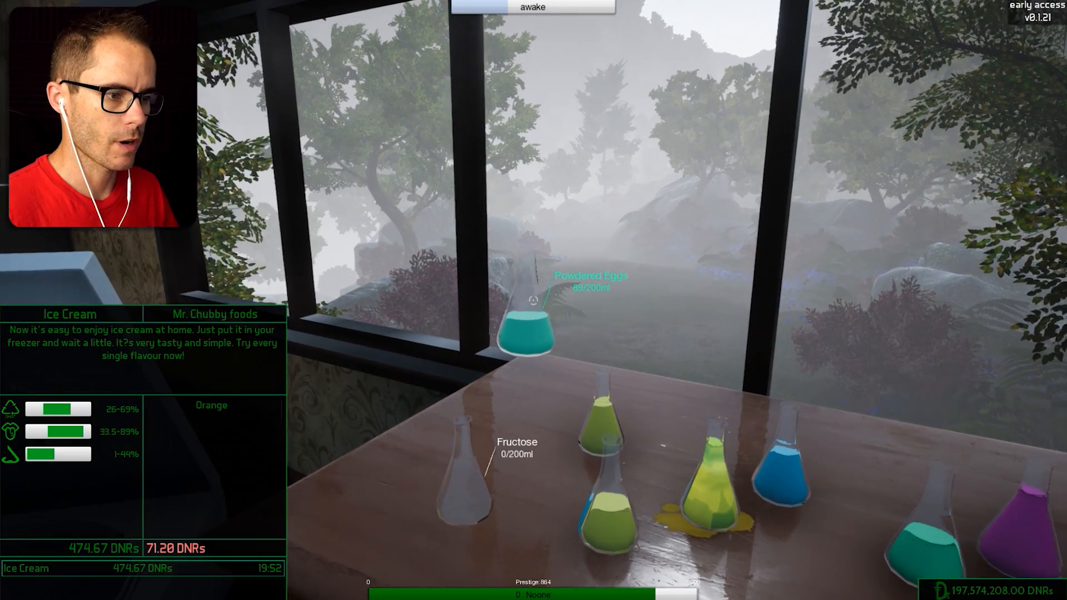